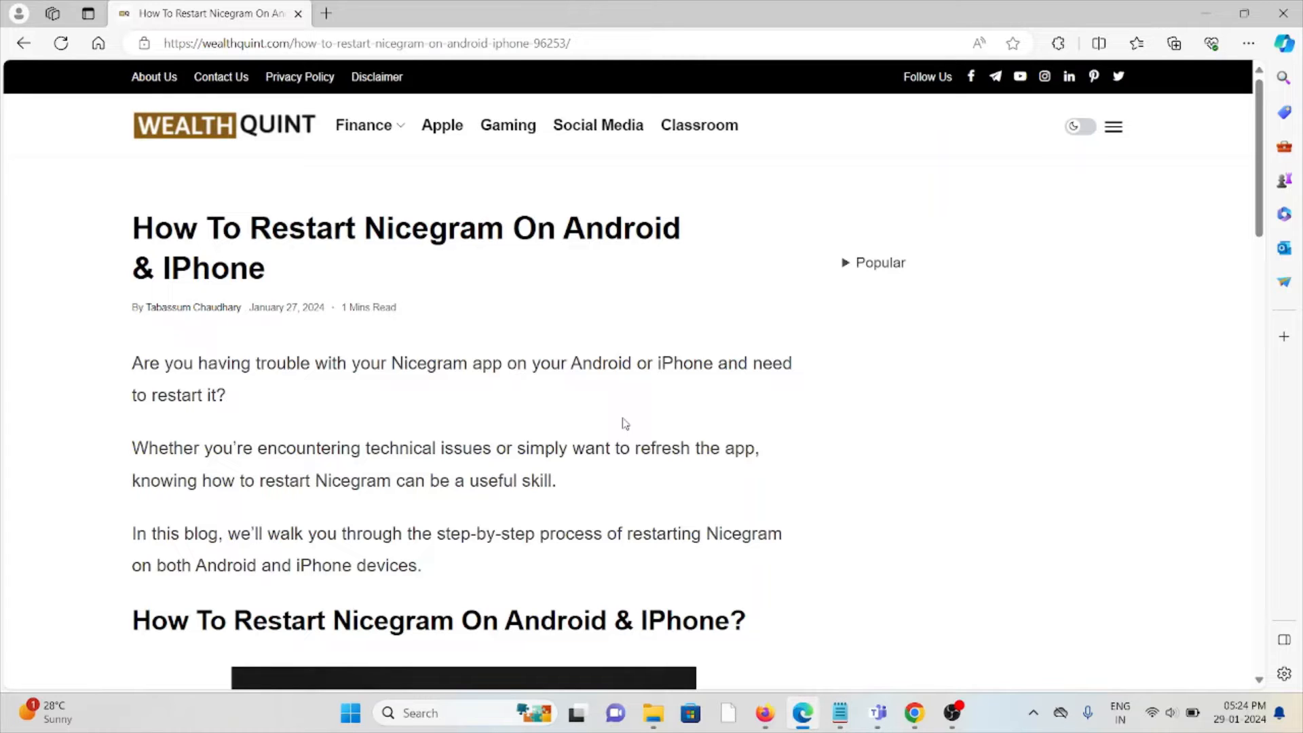
mouse_move(565, 328)
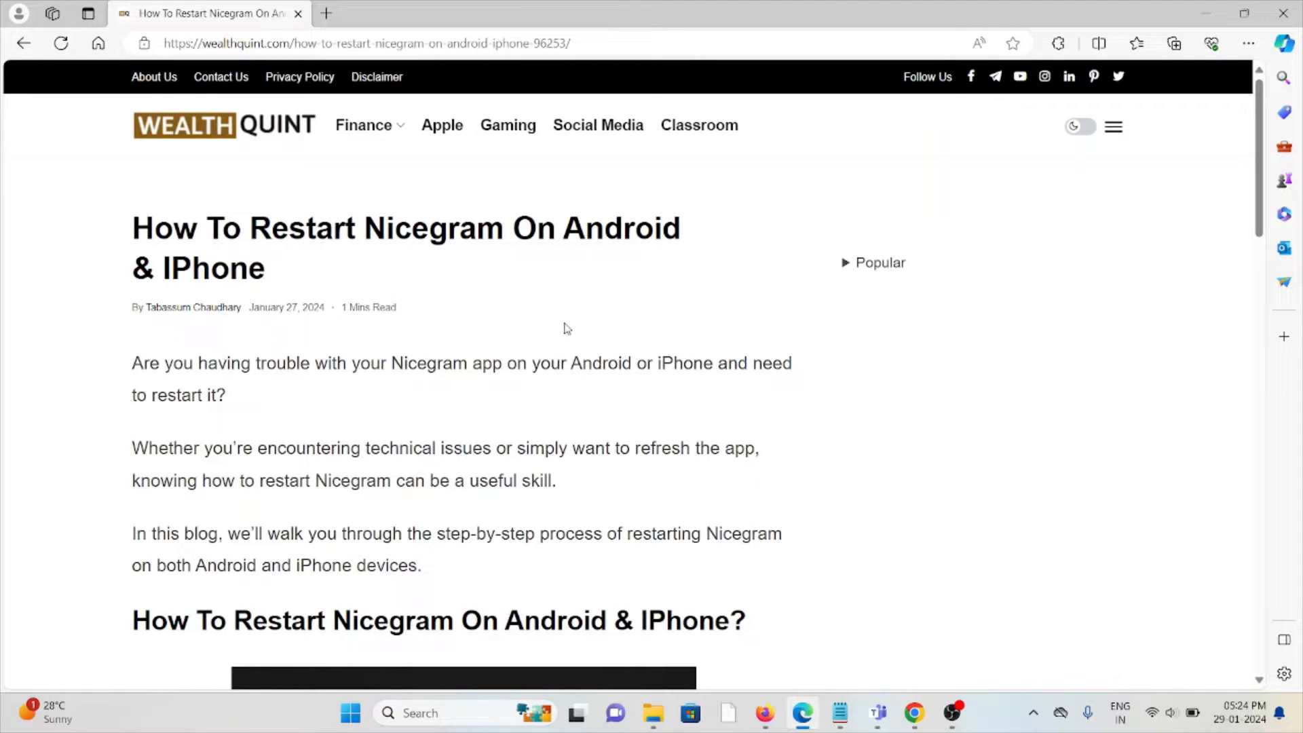
scroll(down, 3)
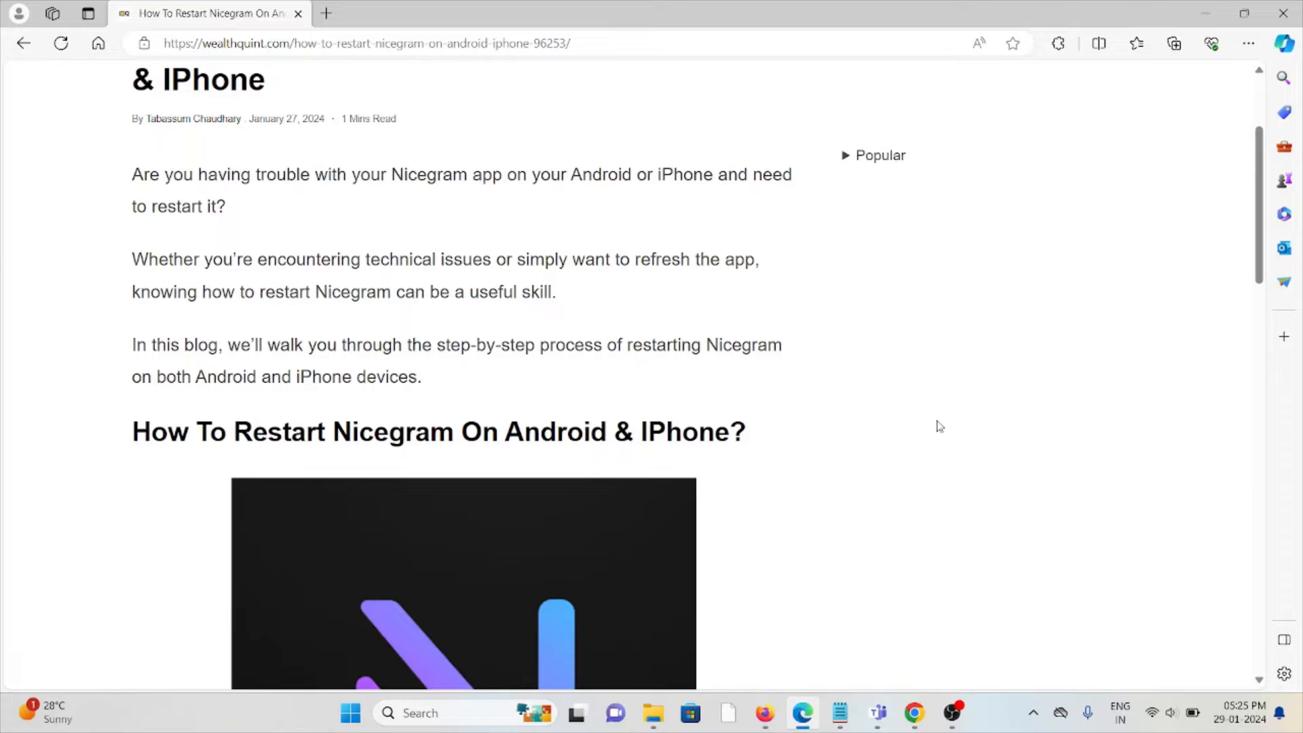
mouse_move(928, 417)
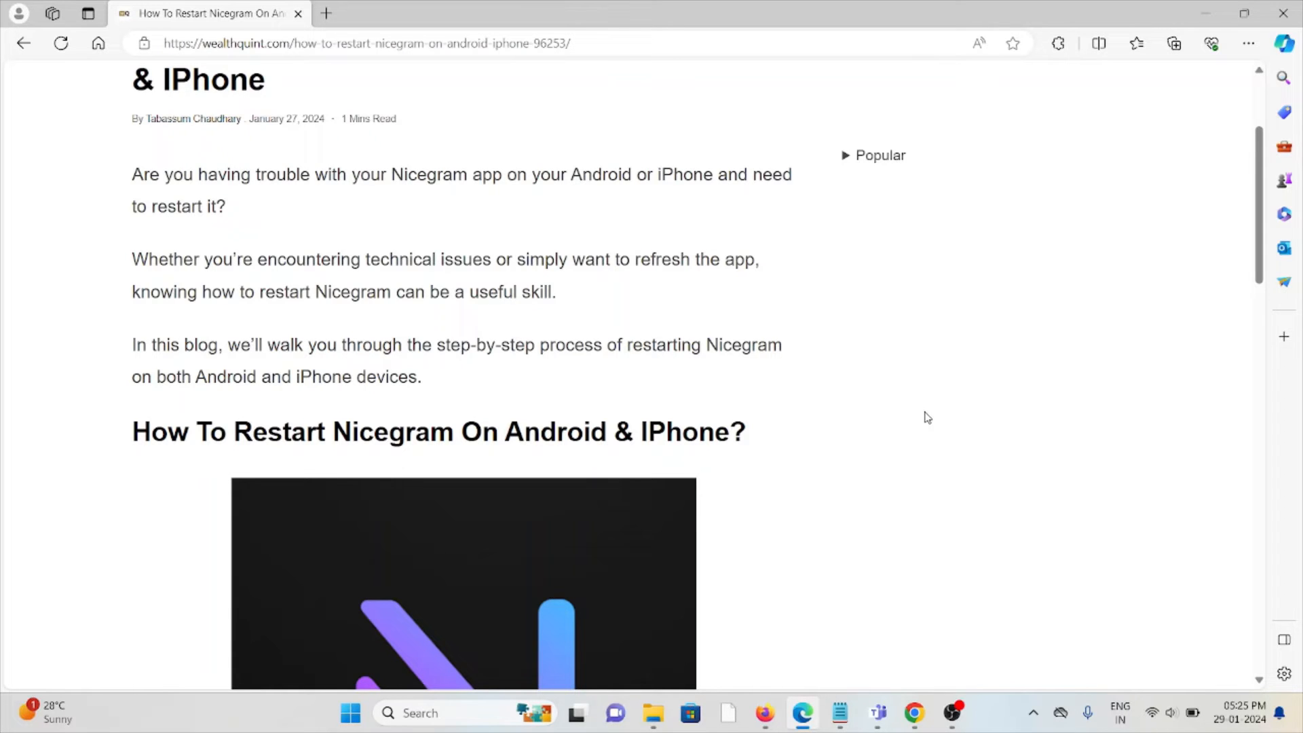
mouse_move(907, 424)
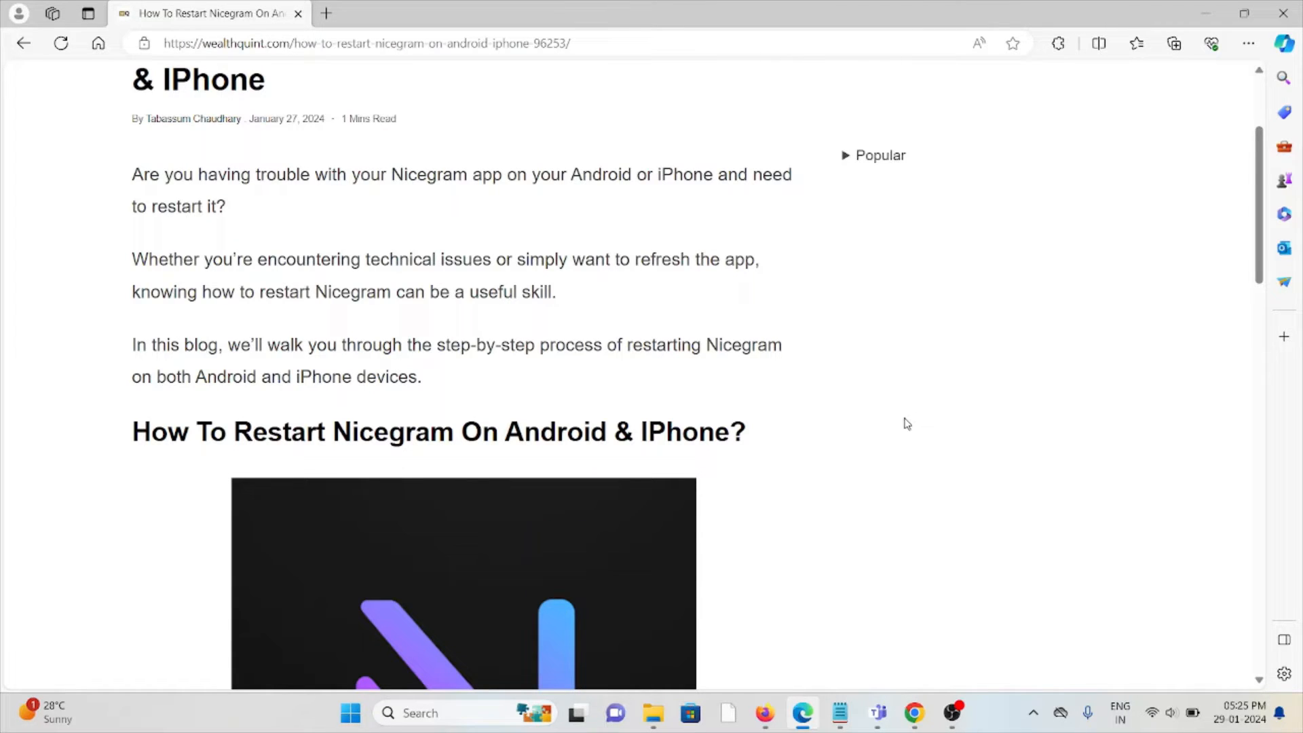
scroll(down, 3)
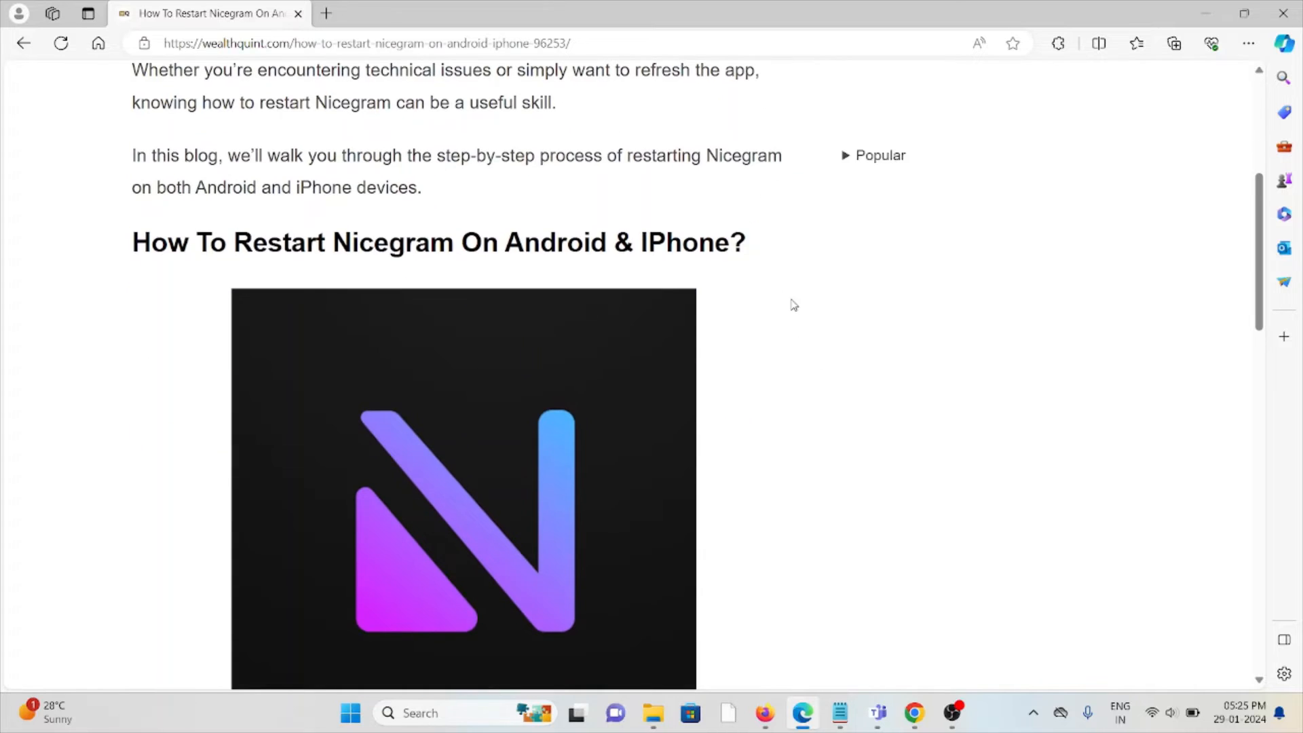
scroll(down, 3)
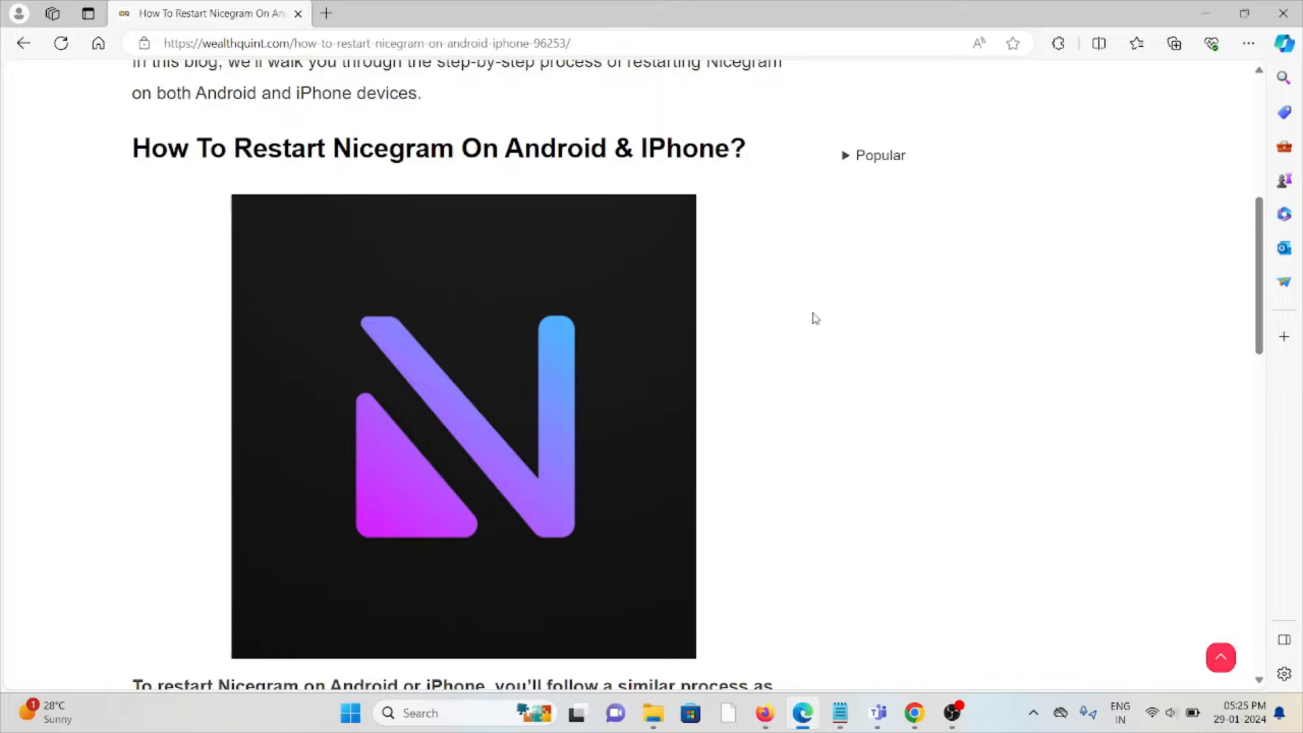
scroll(down, 3)
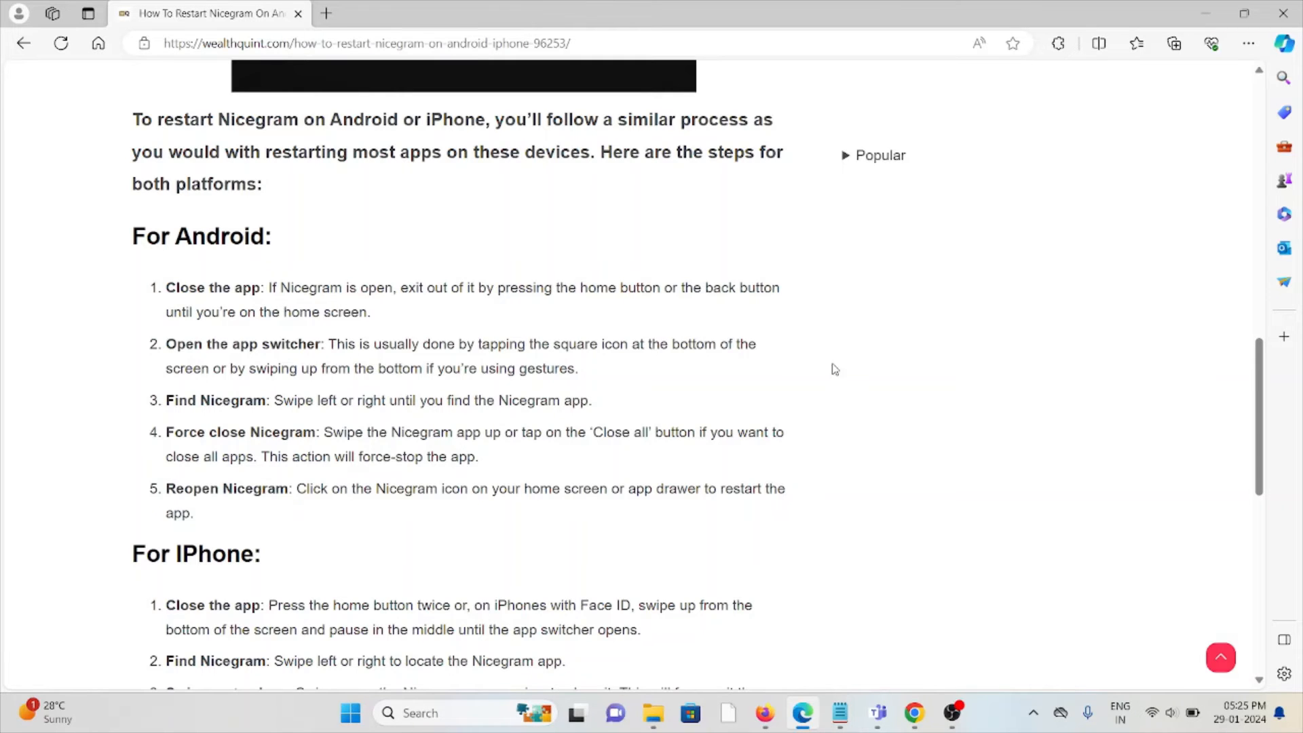
scroll(down, 3)
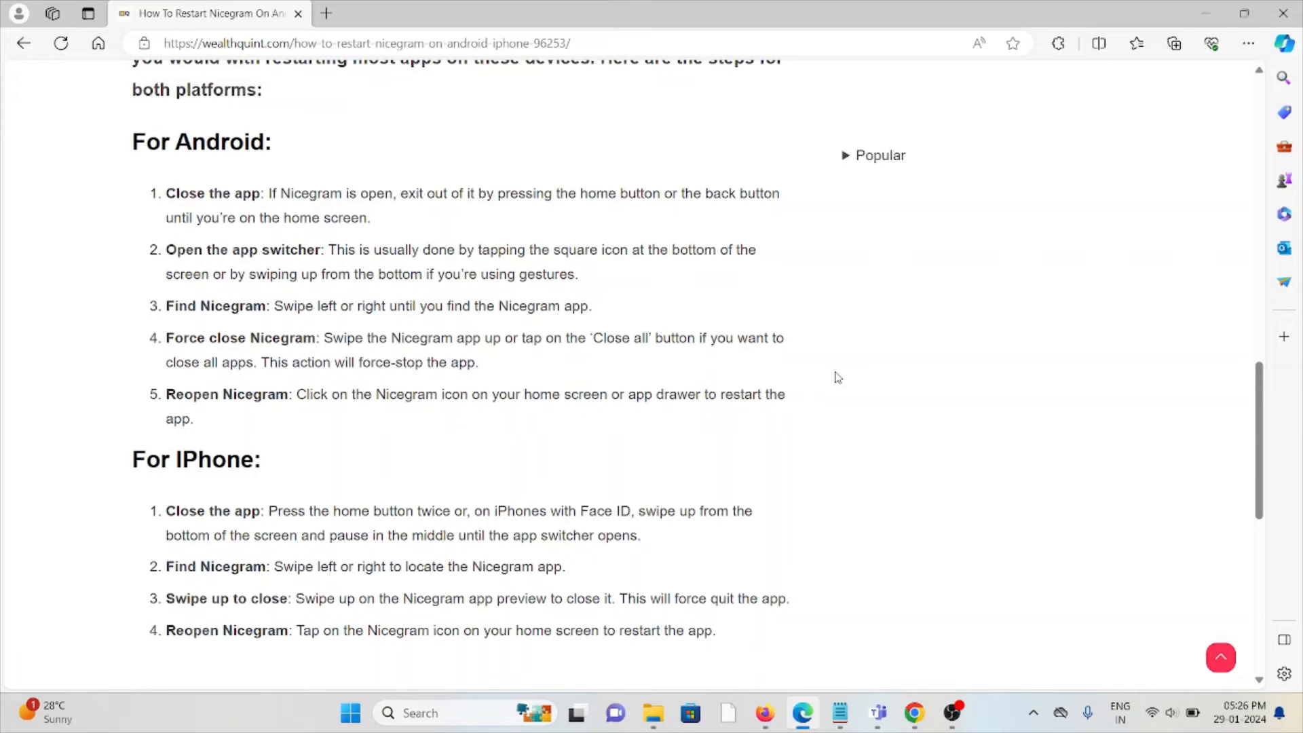
mouse_move(854, 397)
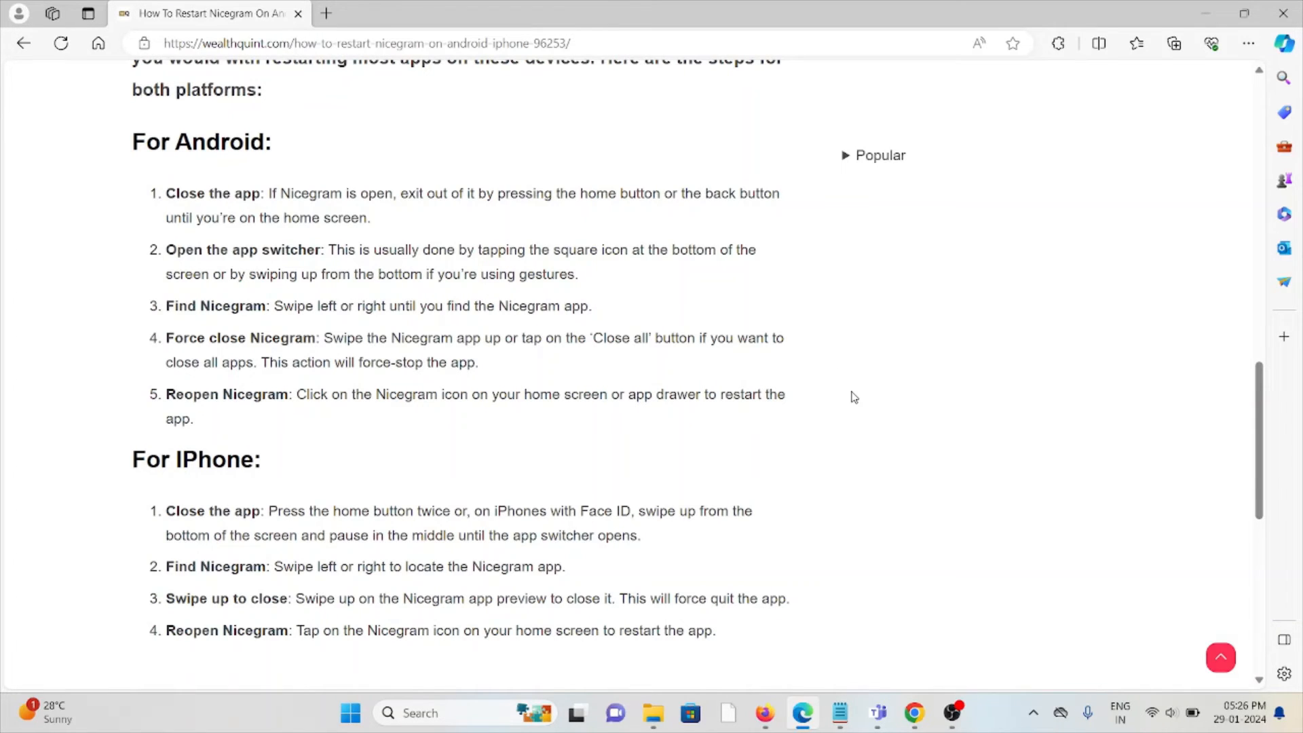
scroll(down, 3)
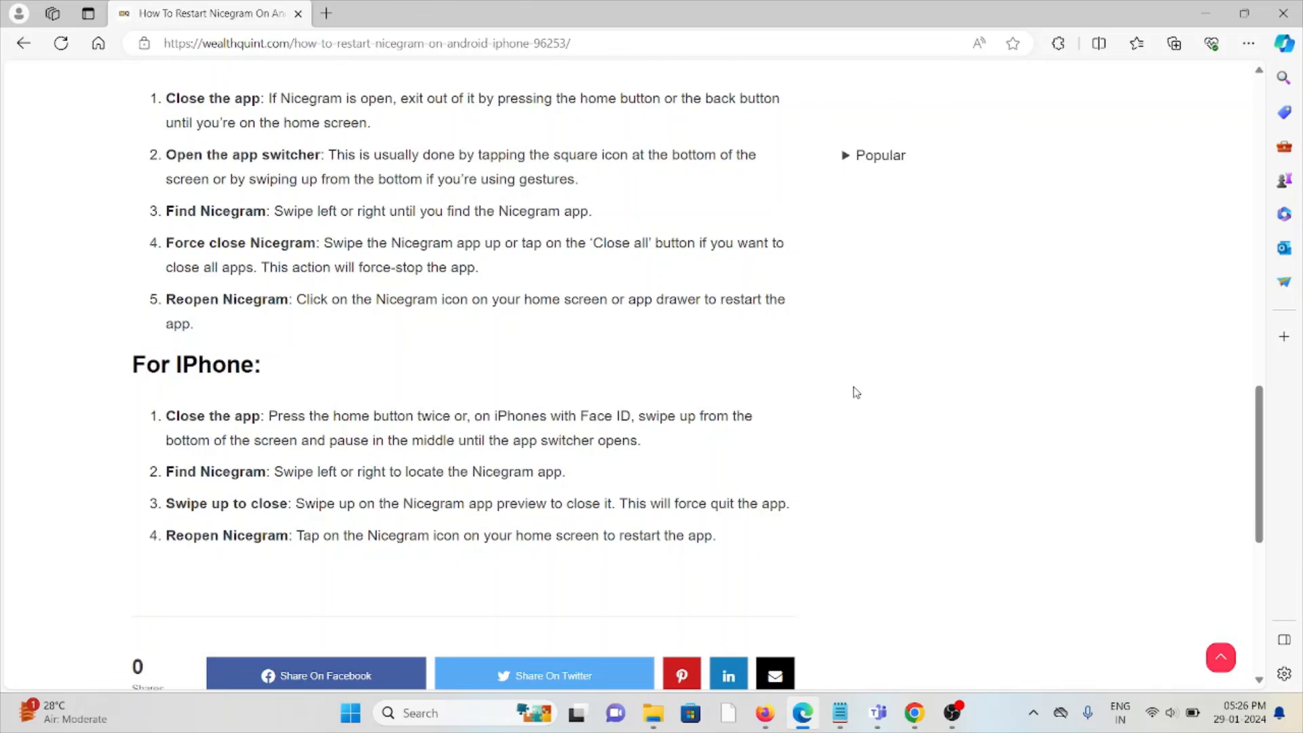
mouse_move(900, 458)
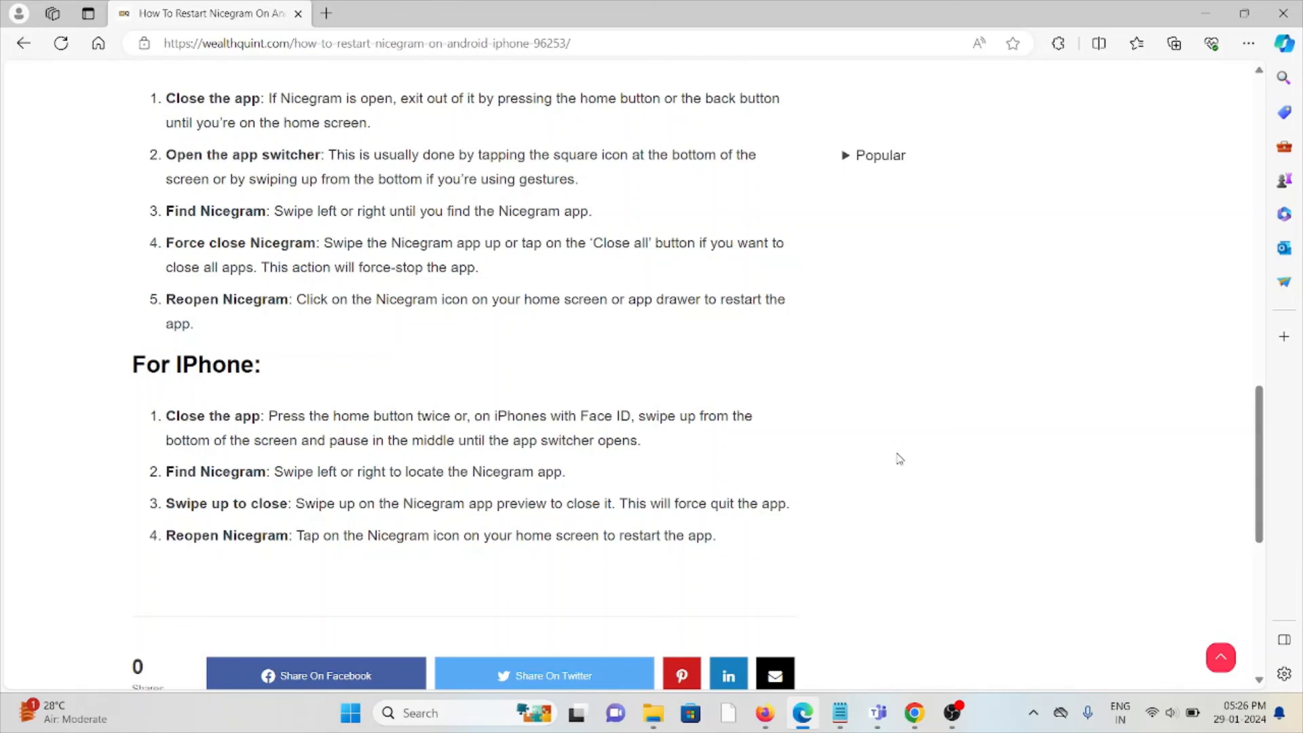
mouse_move(940, 503)
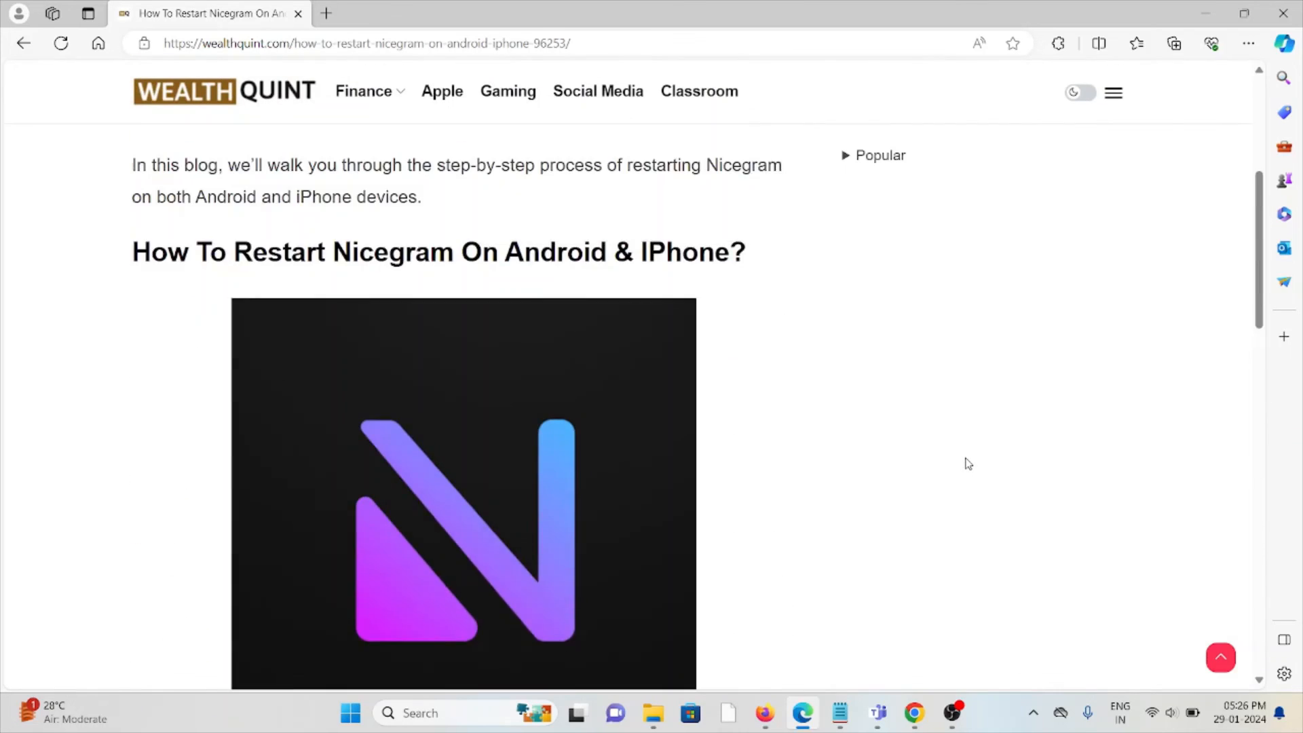
scroll(up, 3)
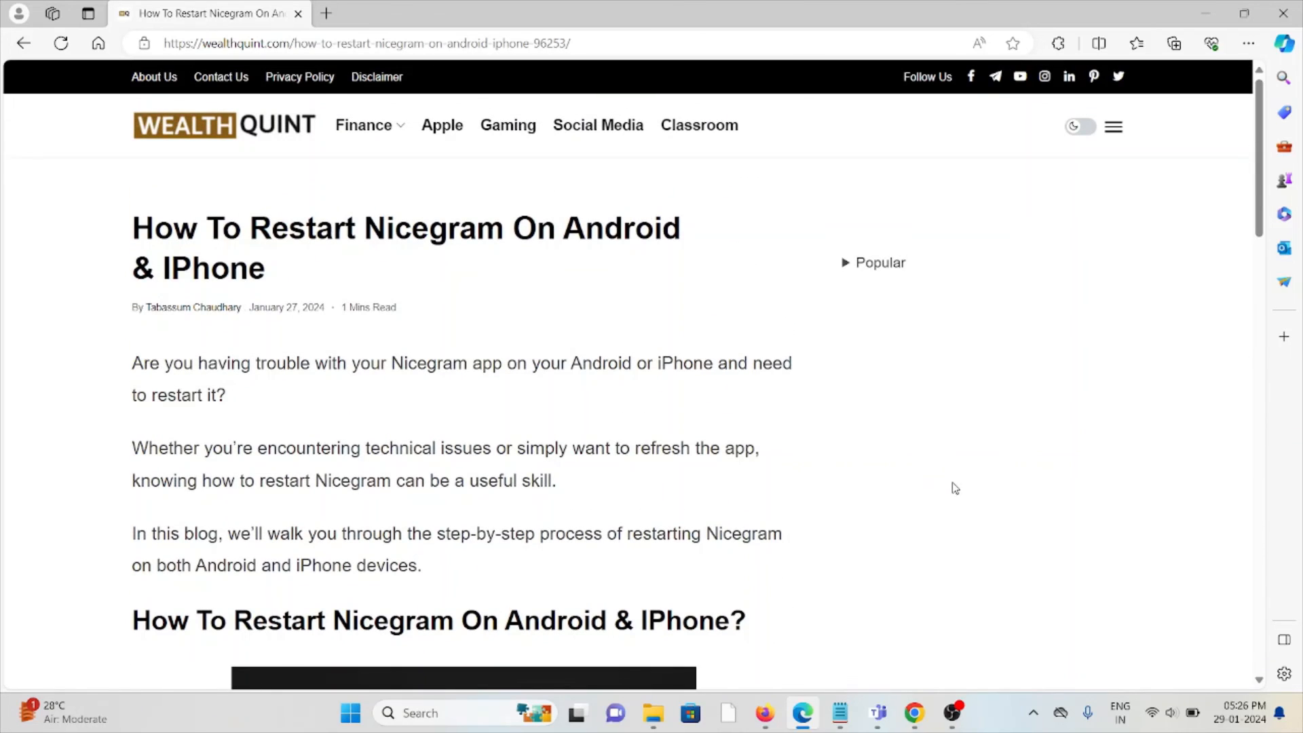